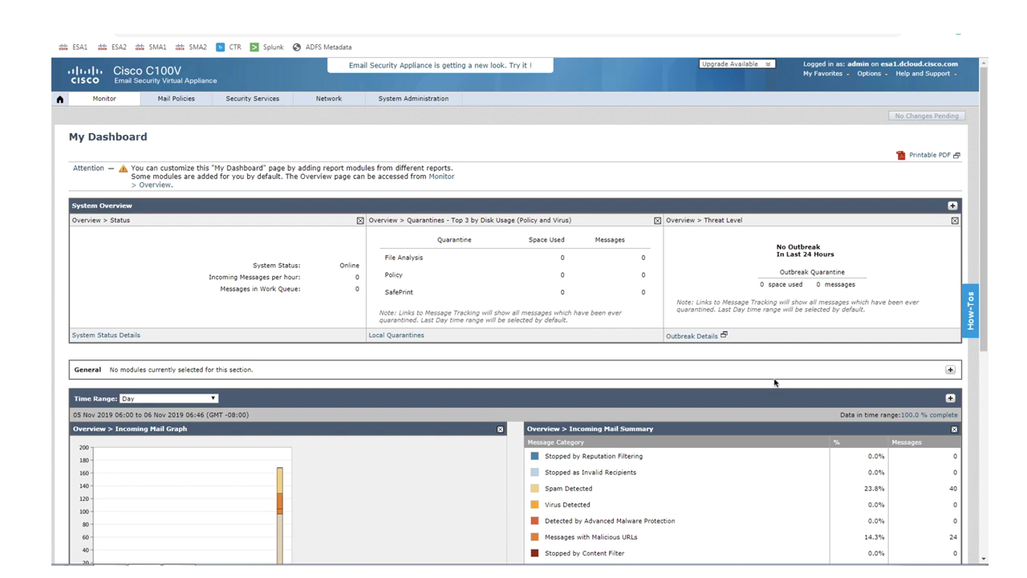
{"action": "mouse_move", "coordinate": [514, 294]}
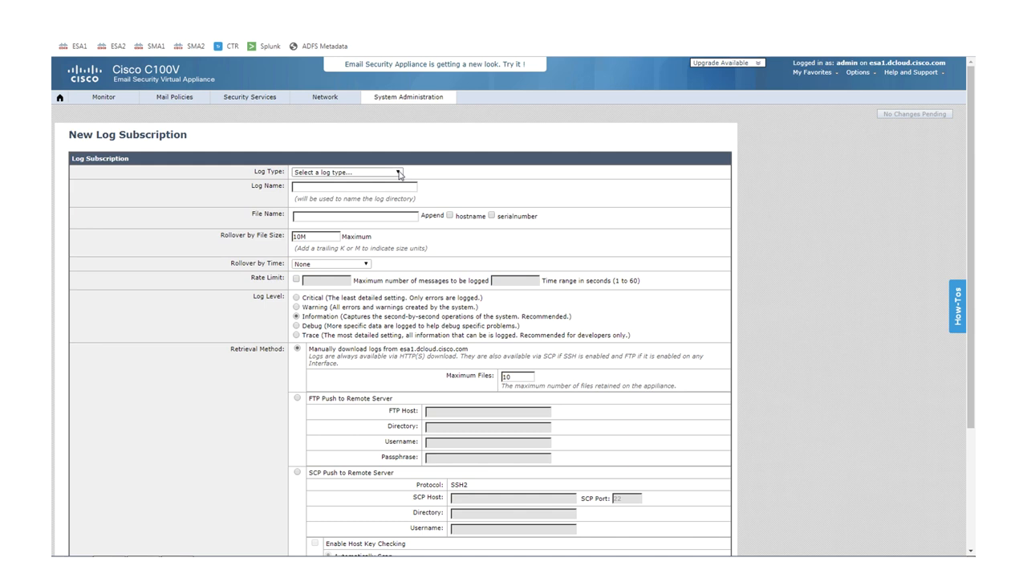
Choose the log type for the new subscription, then leave for the Splunk home page.
{"action": "left_click", "coordinate": [345, 171]}
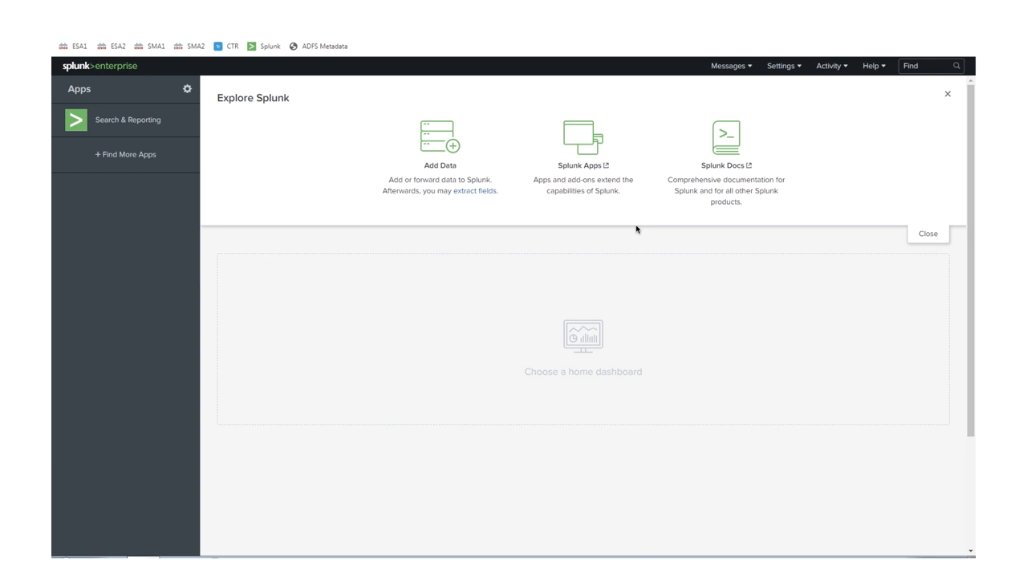
Add a TCP data input on port 514 via Settings > Data inputs and continue to input settings.
{"action": "left_click", "coordinate": [779, 66]}
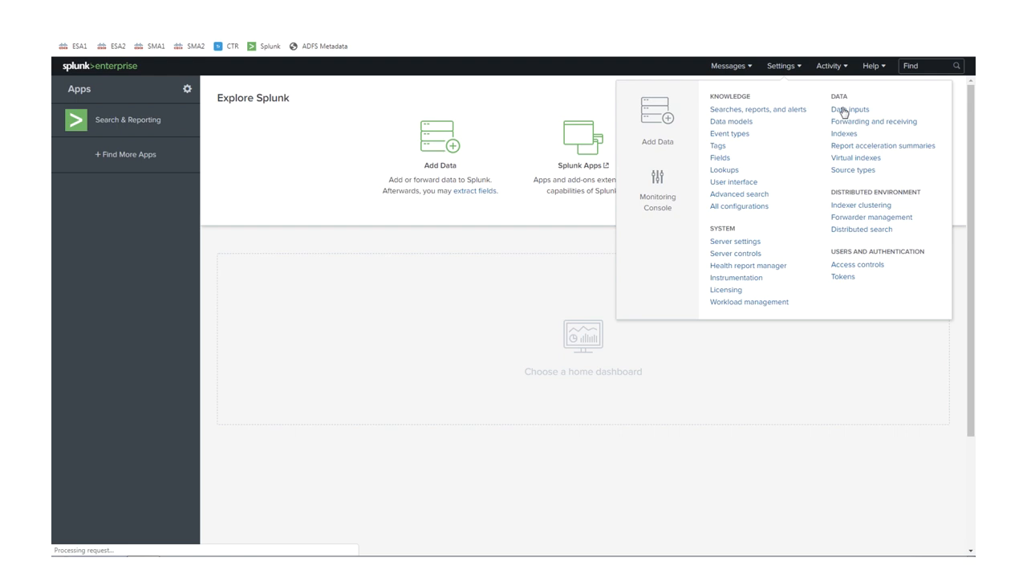
{"action": "left_click", "coordinate": [849, 109]}
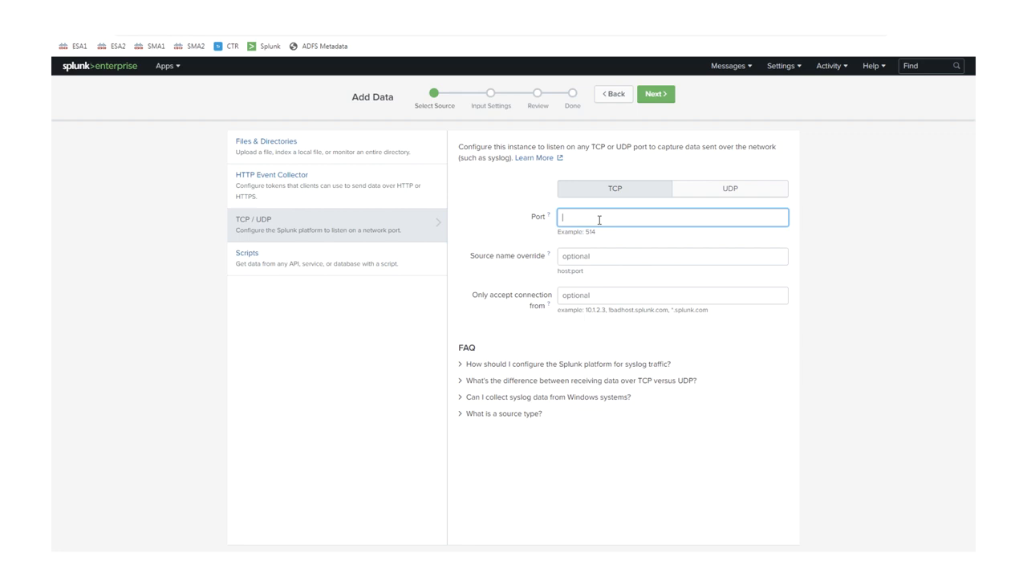
{"action": "type", "text": "514"}
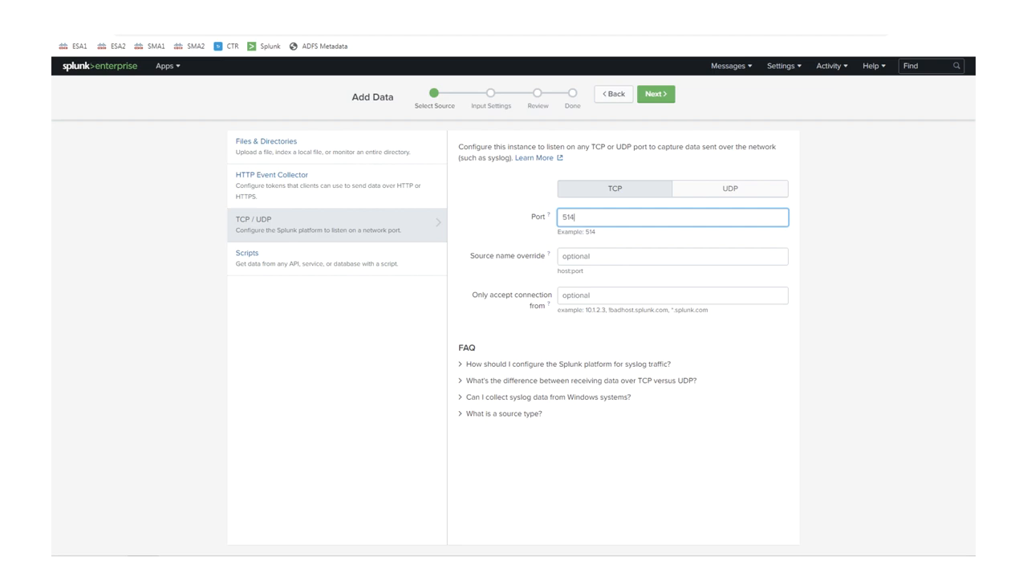
{"action": "left_click", "coordinate": [655, 94]}
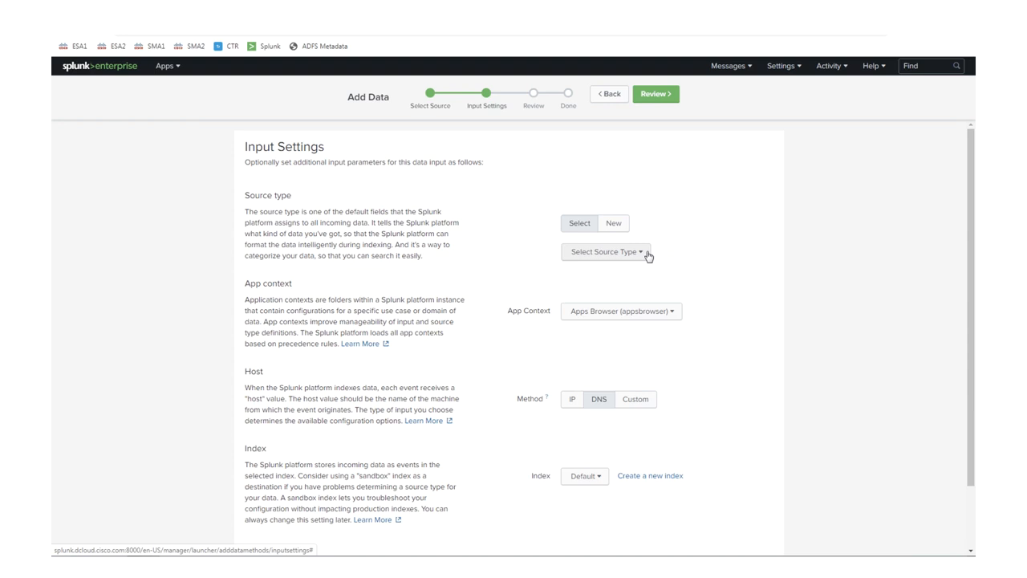
Assign source type Miscellaneous > generic_single_line to the TCP 514 input.
{"action": "left_click", "coordinate": [606, 251]}
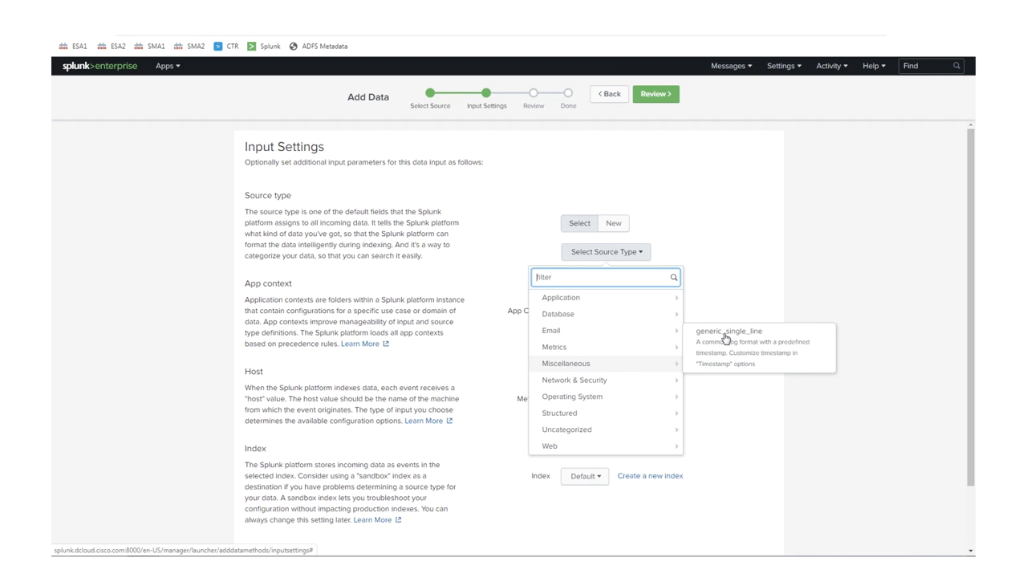
{"action": "left_click", "coordinate": [730, 331]}
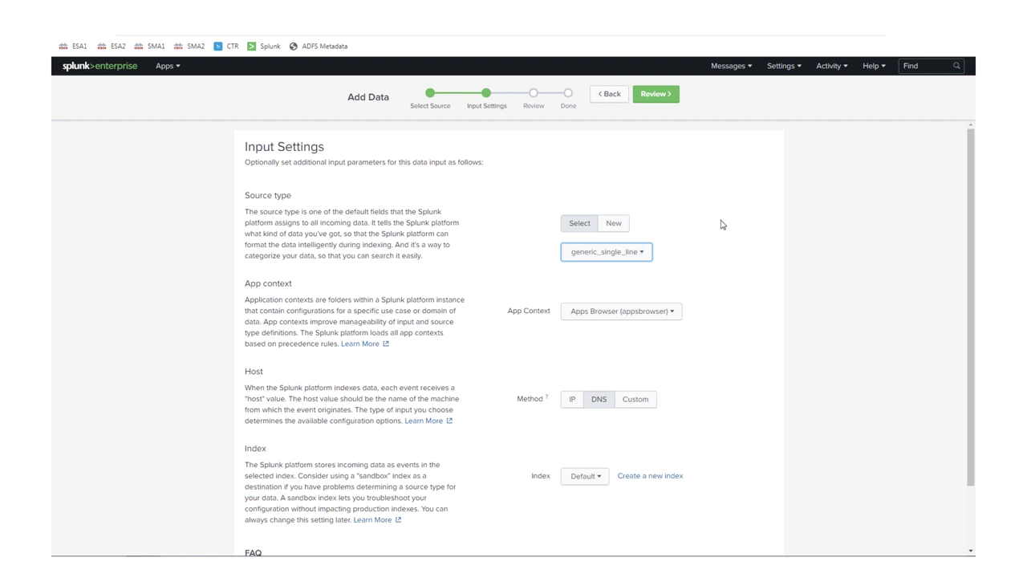
{"action": "left_click", "coordinate": [655, 94]}
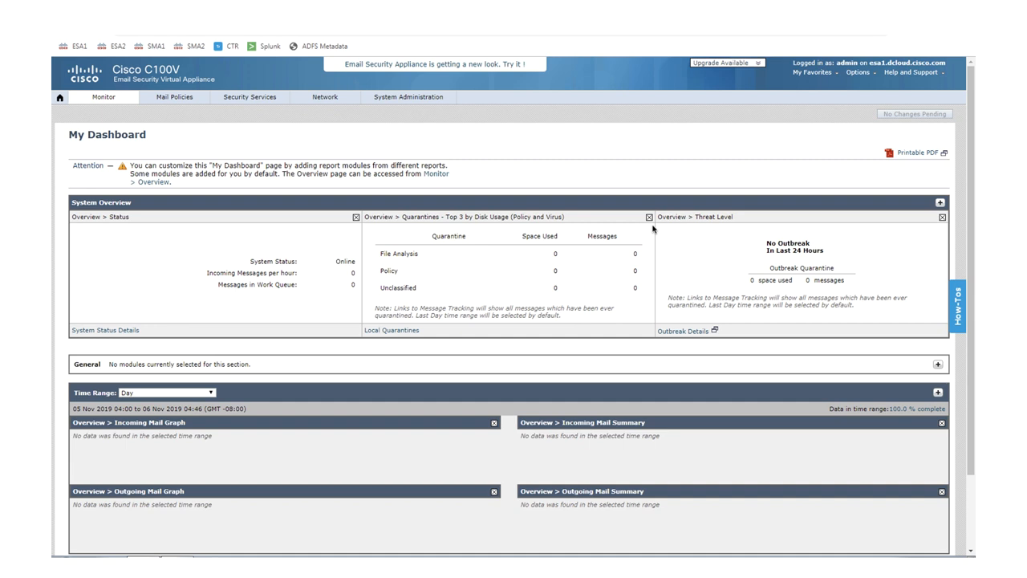
Define a Consolidated Event Logs subscription SLL_CEF with all available log fields selected.
{"action": "left_click", "coordinate": [408, 150]}
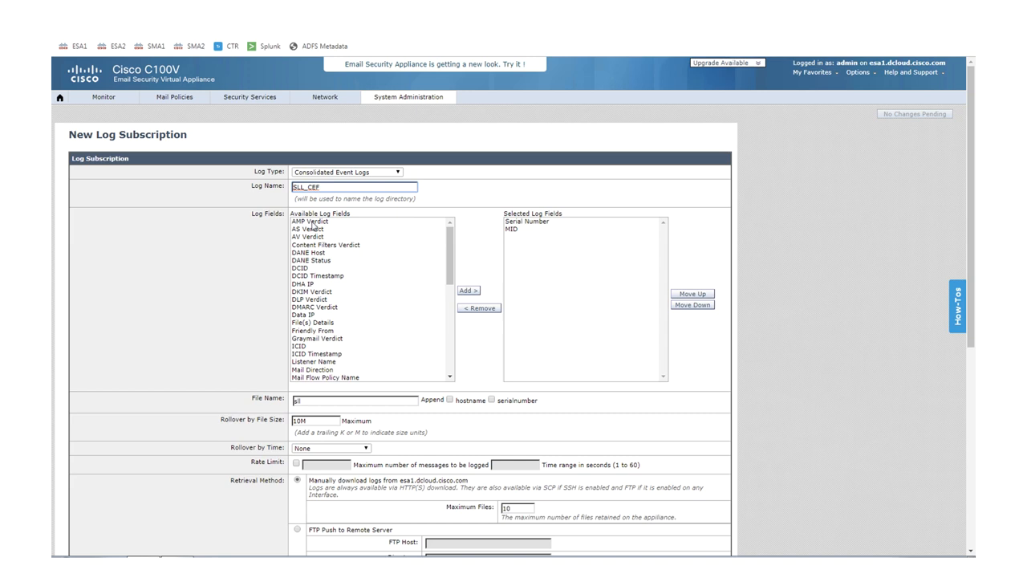
{"action": "scroll", "scroll_direction": "down", "scroll_amount": 3}
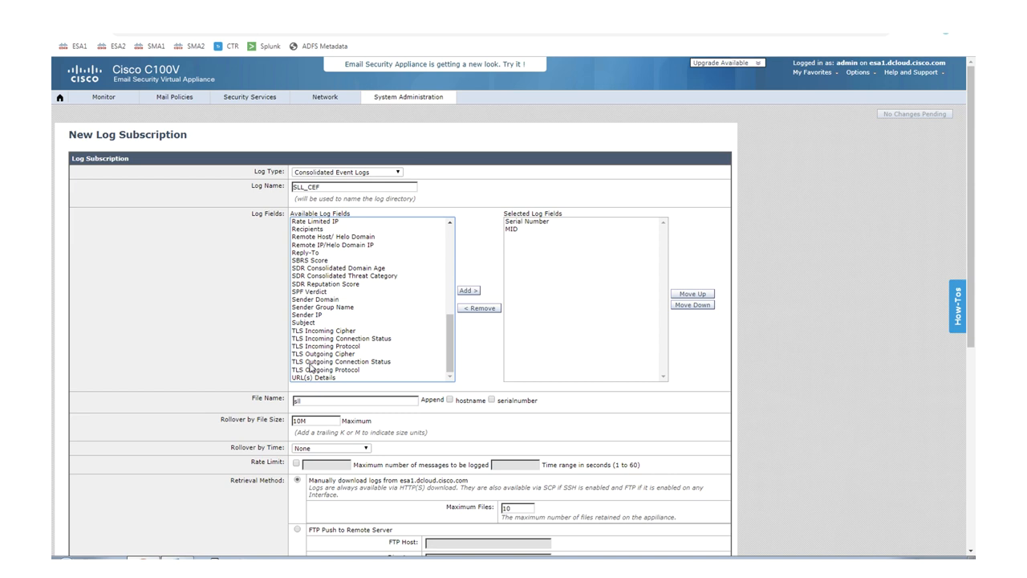
{"action": "left_click", "coordinate": [468, 290]}
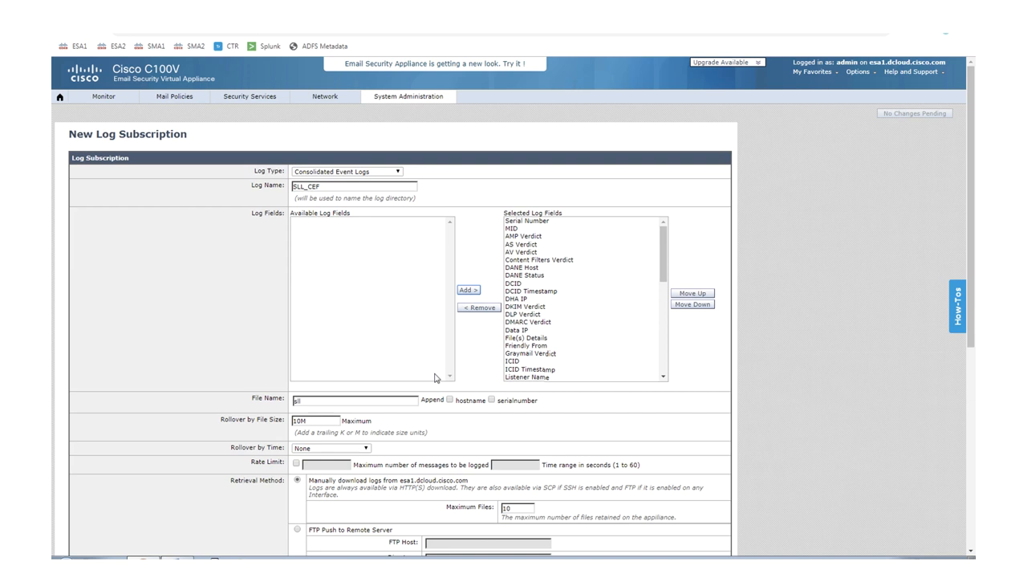
Send SLL_CEF via Syslog Push over TCP to splunk.dcloud.cisco.com and submit it.
{"action": "scroll", "scroll_direction": "down", "scroll_amount": 3}
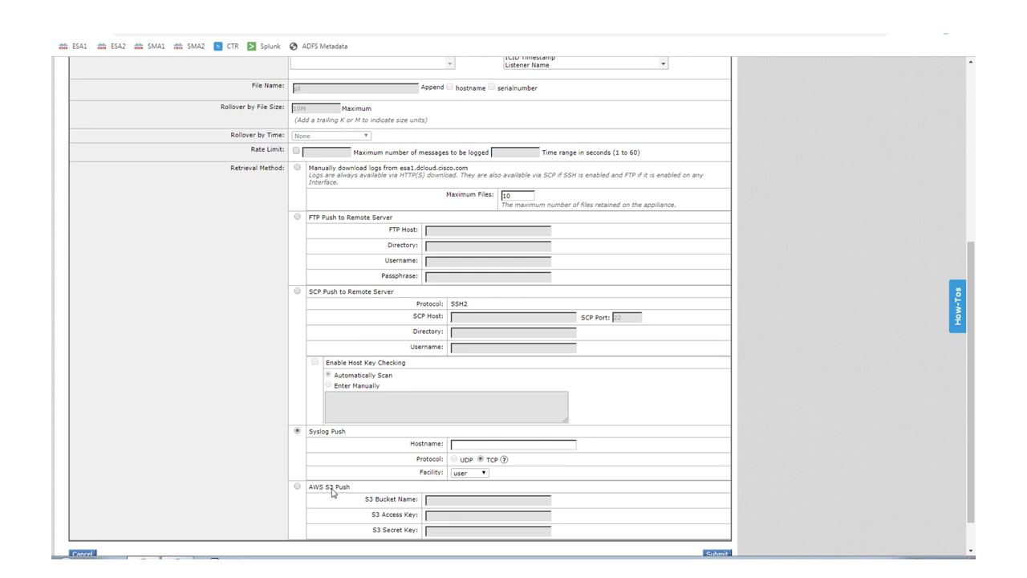
{"action": "type", "text": "splunk.dcld"}
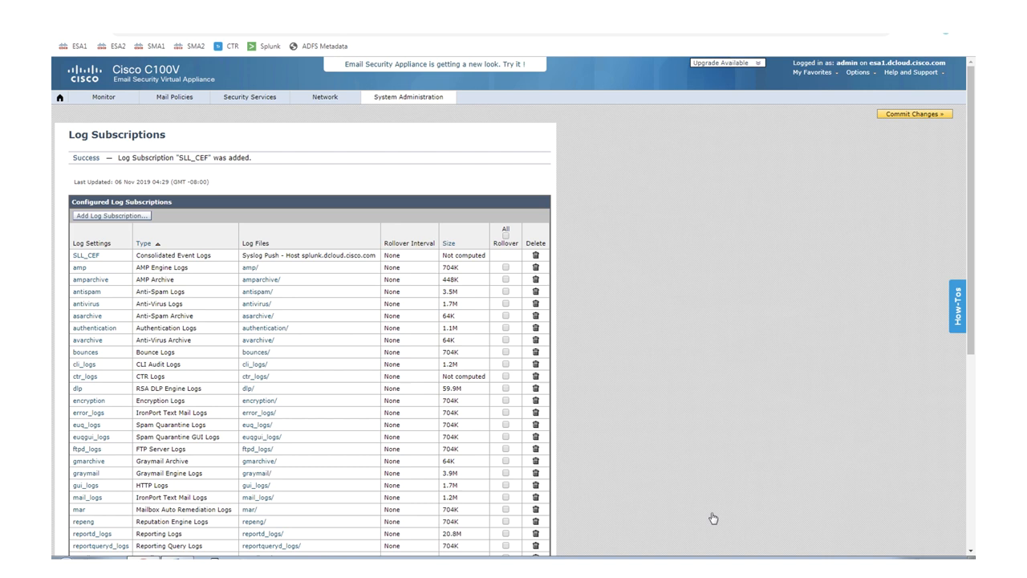
Show the Search & Reporting data summary listing host esa1.dcloud.cisco.com with 173 events.
{"action": "left_click", "coordinate": [915, 114]}
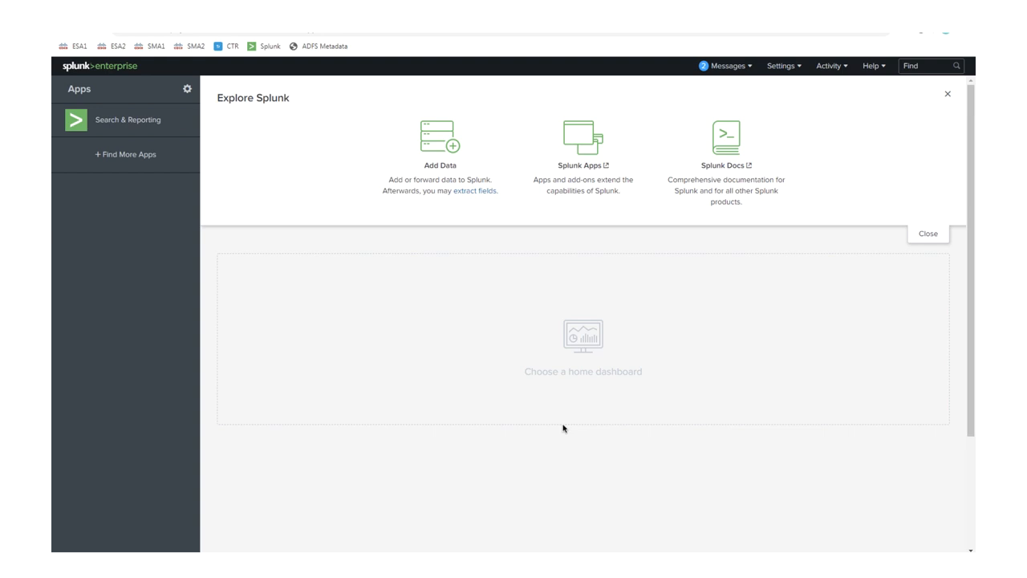
{"action": "mouse_move", "coordinate": [153, 127]}
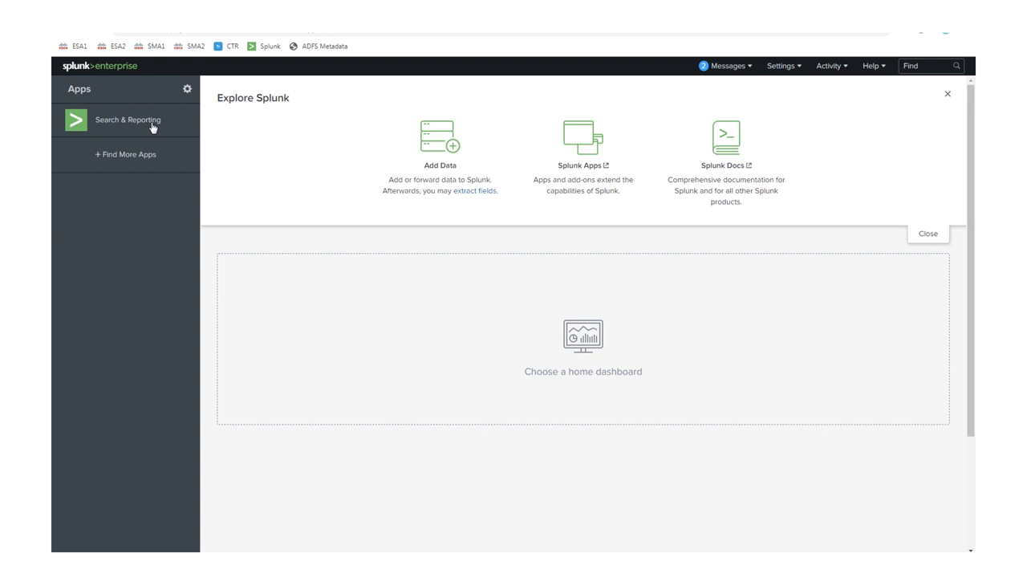
{"action": "left_click", "coordinate": [129, 120]}
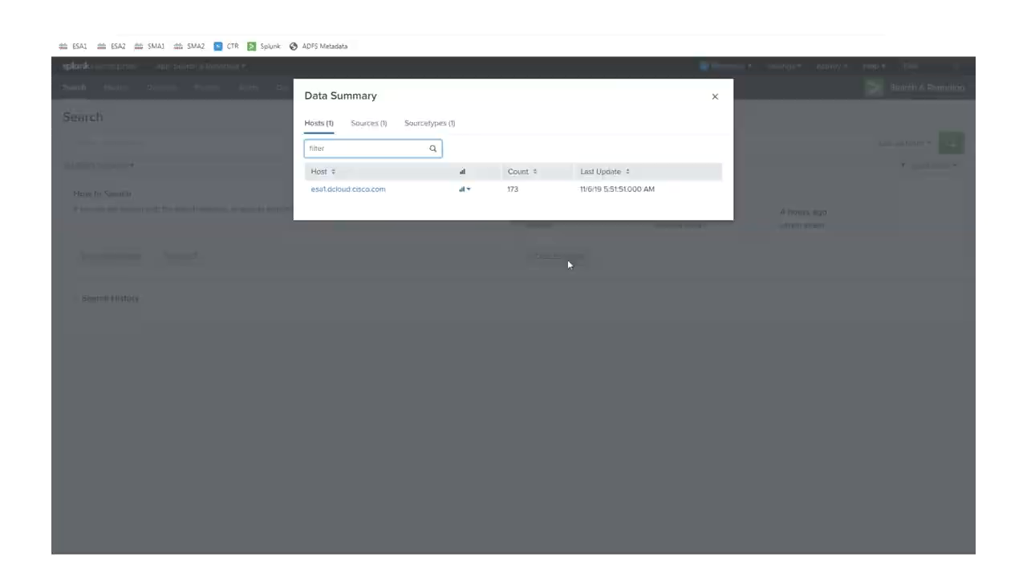
Search the 173 events from host esa1.dcloud.cisco.com and expand a consolidated CEF entry.
{"action": "left_click", "coordinate": [347, 189]}
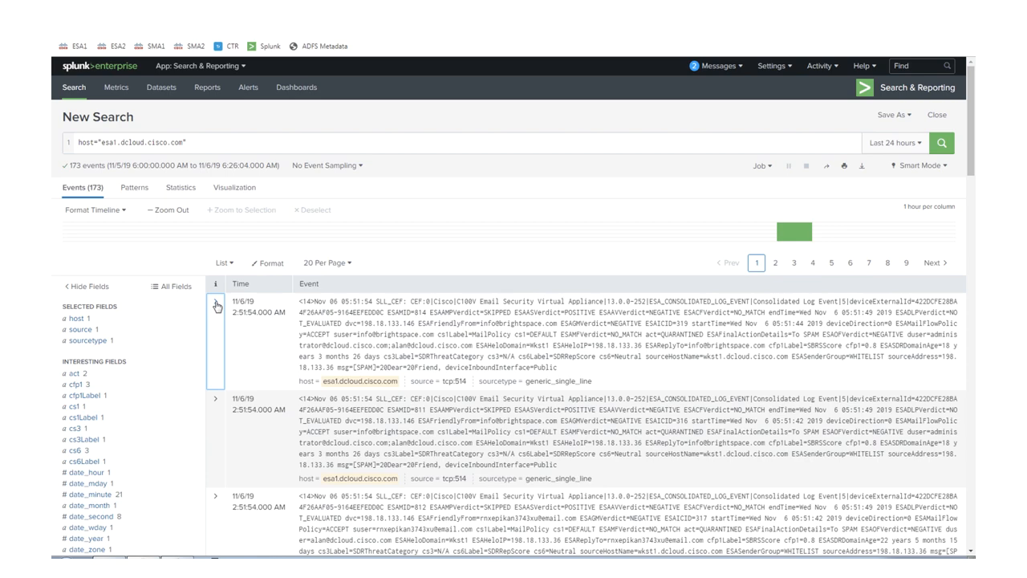
Chart | top limit=20 ESAASVerdict as a pie and save it as AntiSpam Status on new ESA1_Dashboard.
{"action": "scroll", "scroll_direction": "down", "scroll_amount": 3}
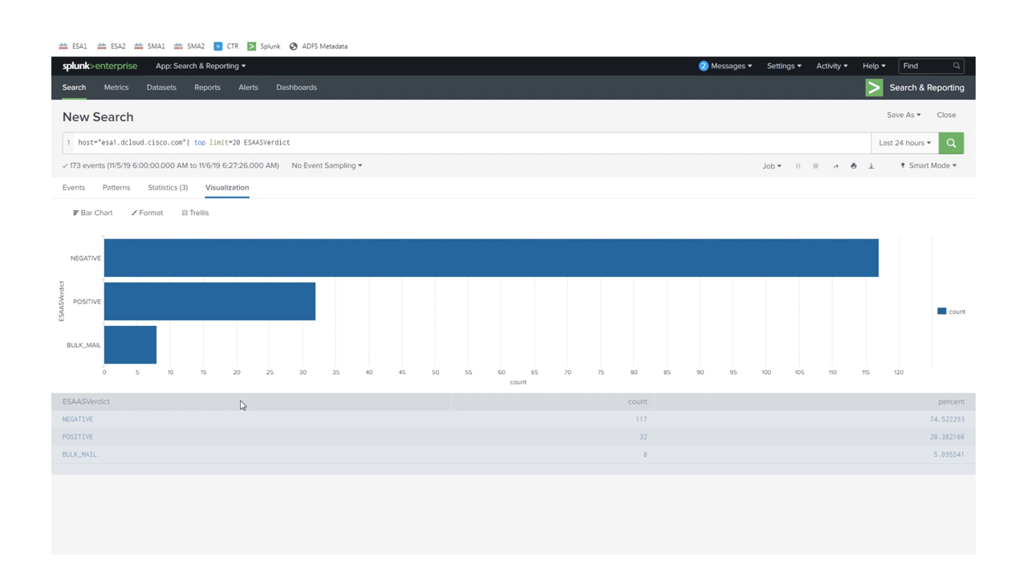
{"action": "mouse_move", "coordinate": [93, 223]}
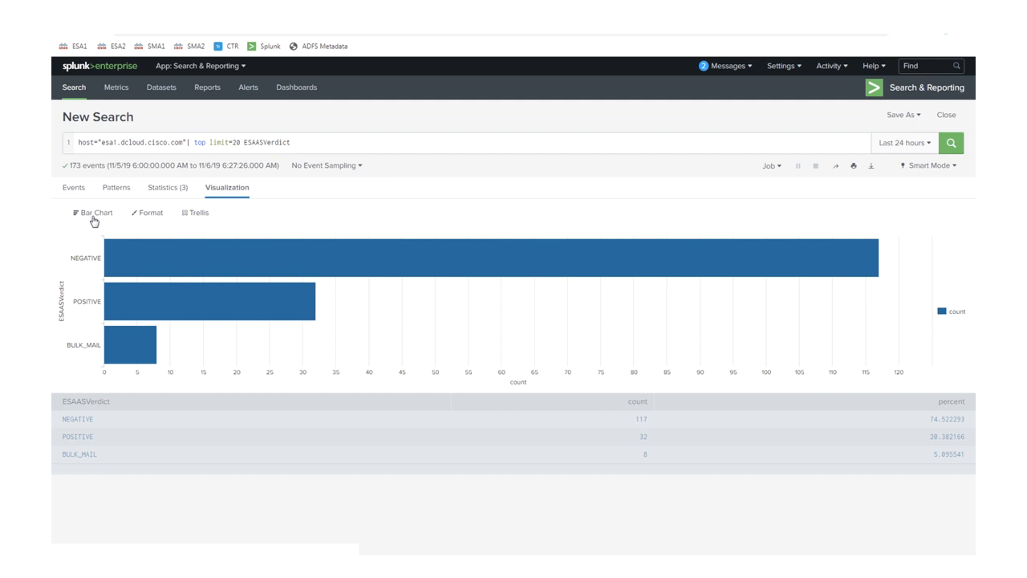
{"action": "left_click", "coordinate": [91, 213]}
{"action": "type", "text": "ESA1"}
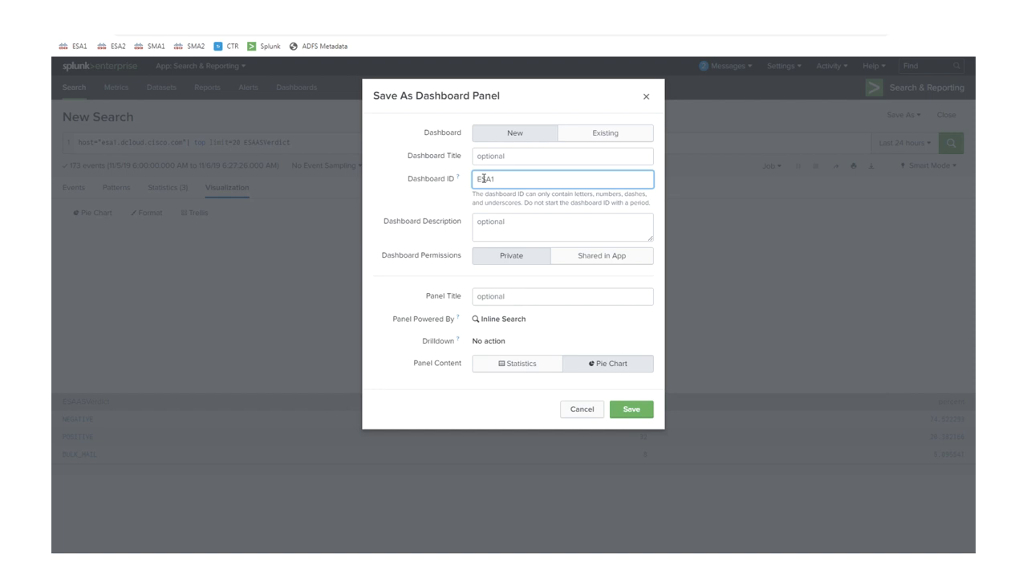
{"action": "type", "text": "AntiSpam"}
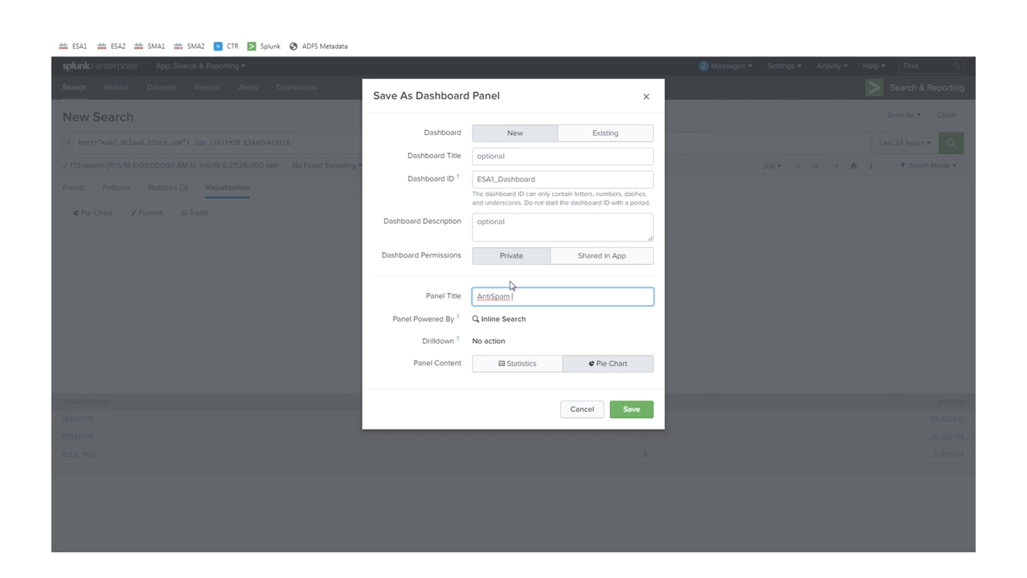
{"action": "left_click", "coordinate": [631, 408]}
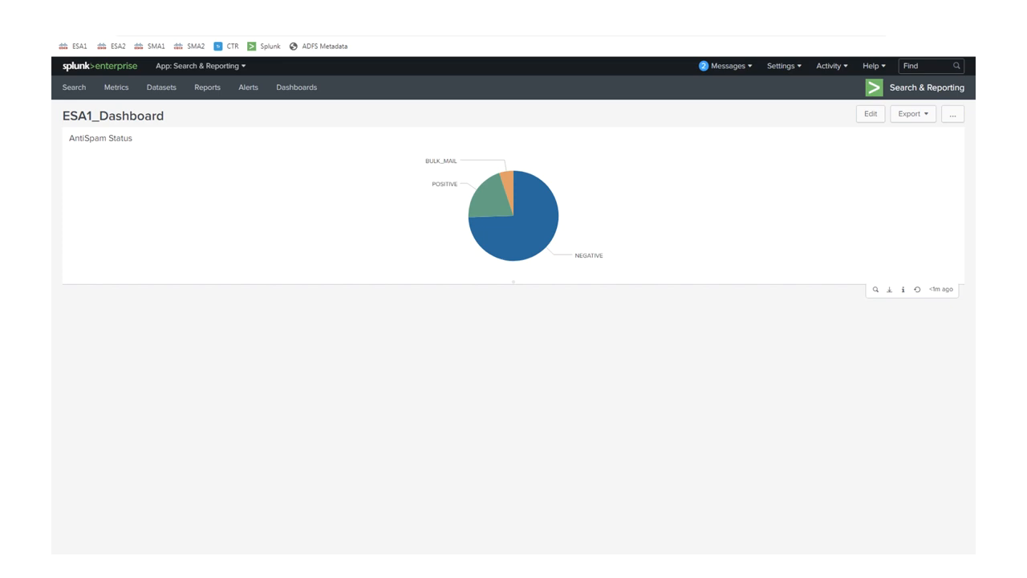